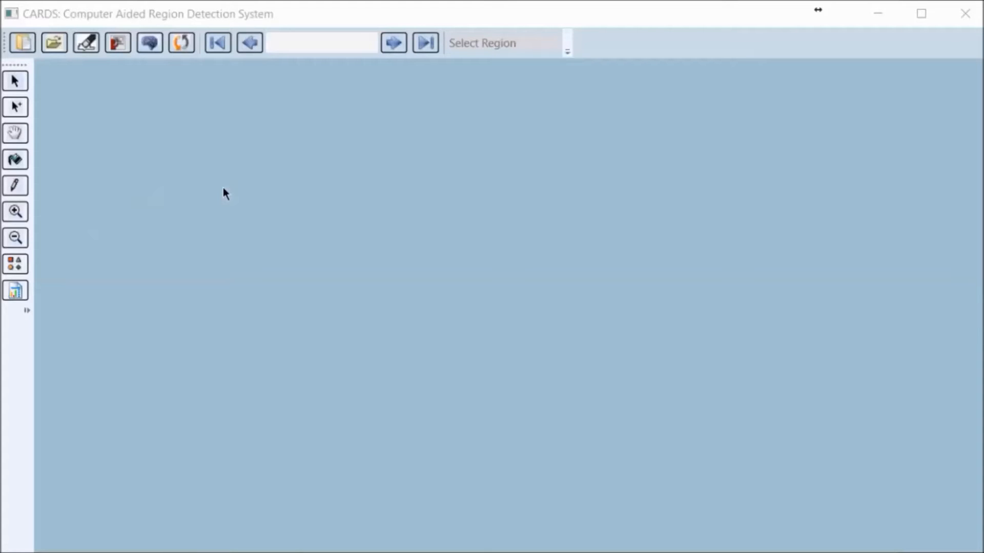
mouse_move(201, 174)
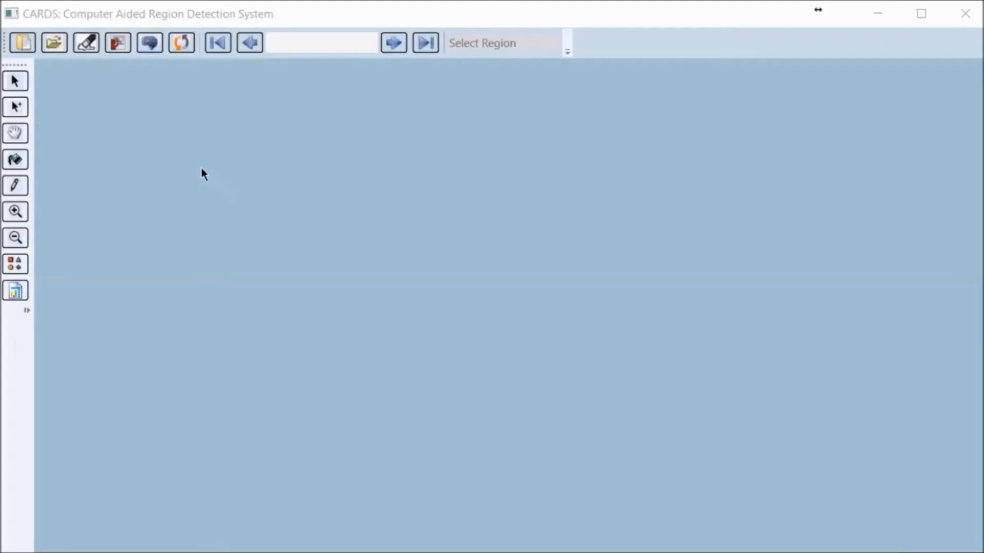
mouse_move(93, 77)
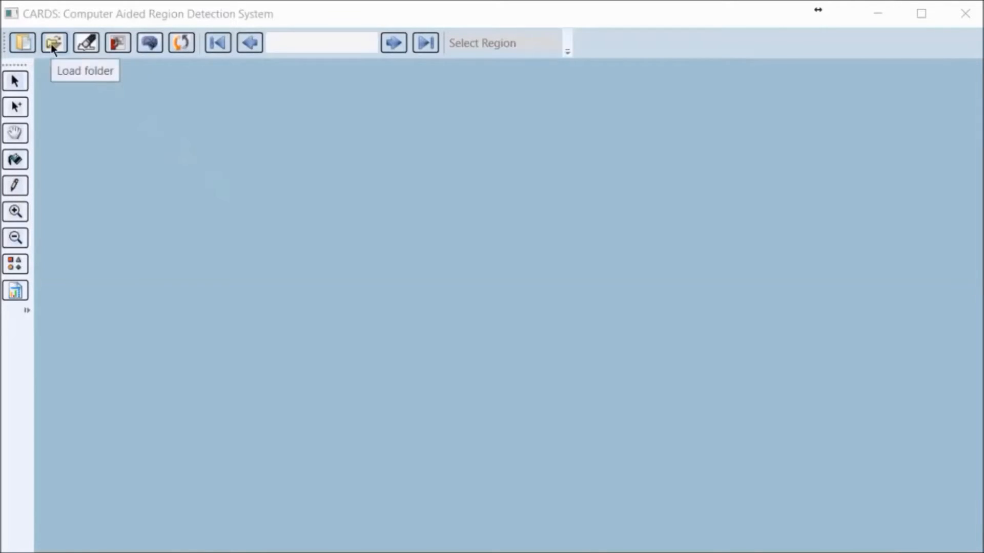
Load Breast_4.tif from the Pathology folder via Load folder
click(53, 42)
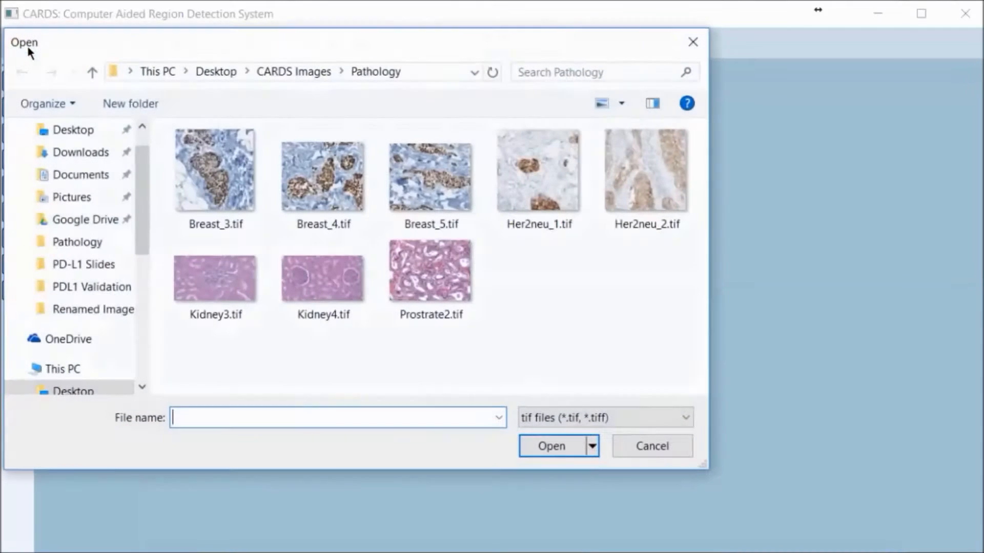
click(321, 171)
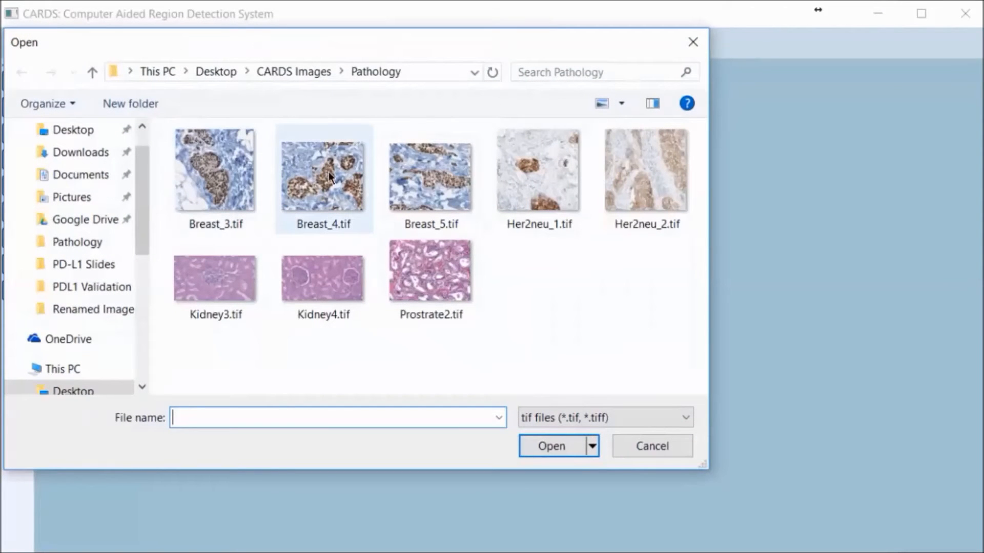
click(323, 177)
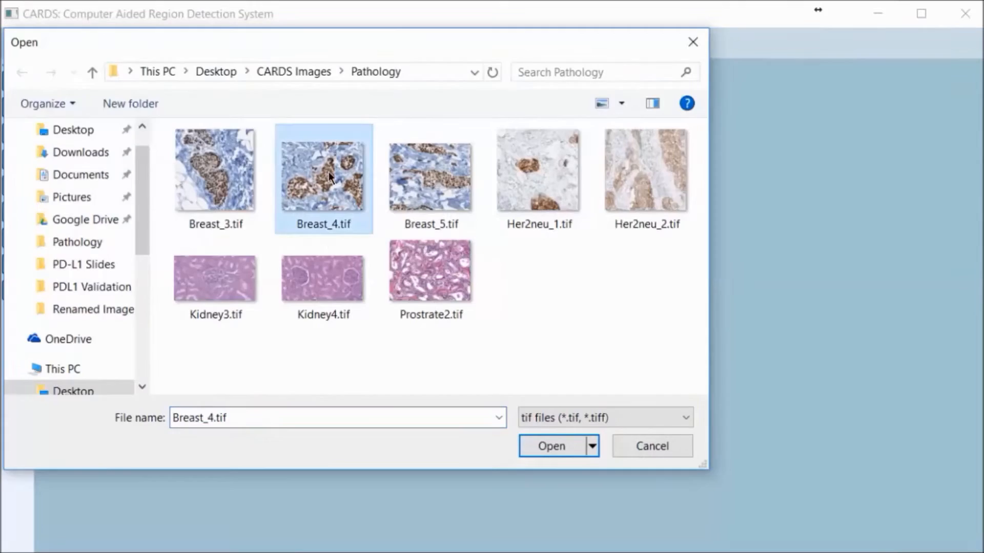
click(550, 446)
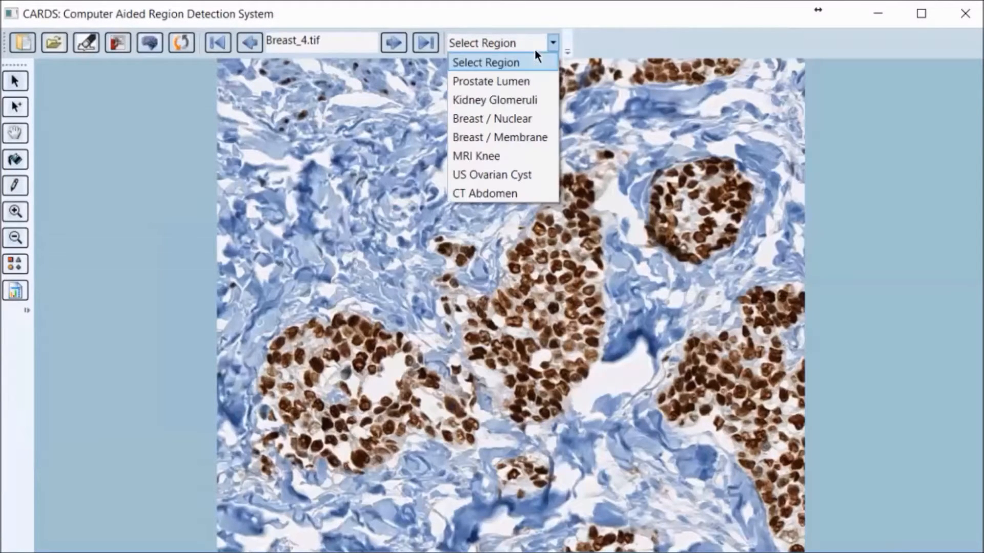
Choose Breast / Nuclear as the region type for Breast_4.tif
click(492, 119)
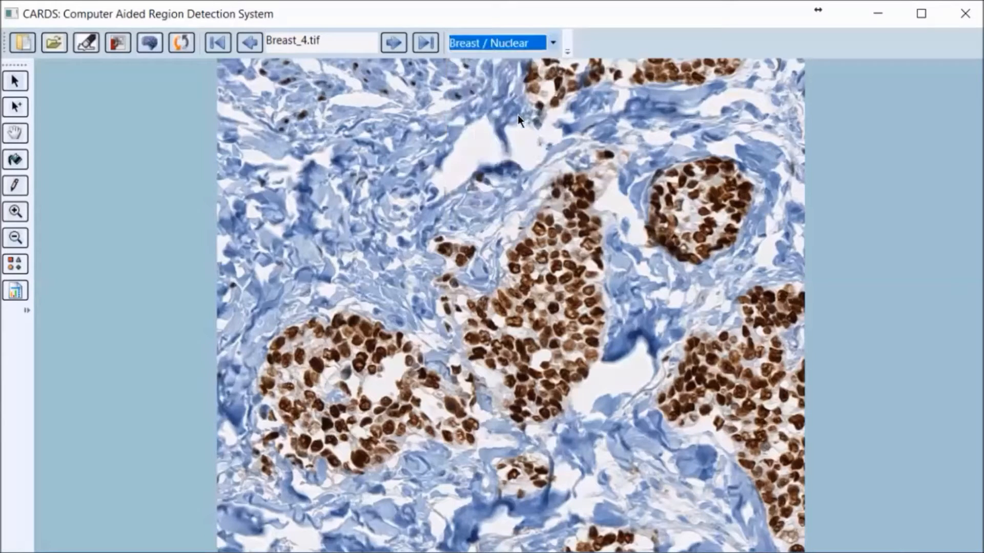
mouse_move(15, 80)
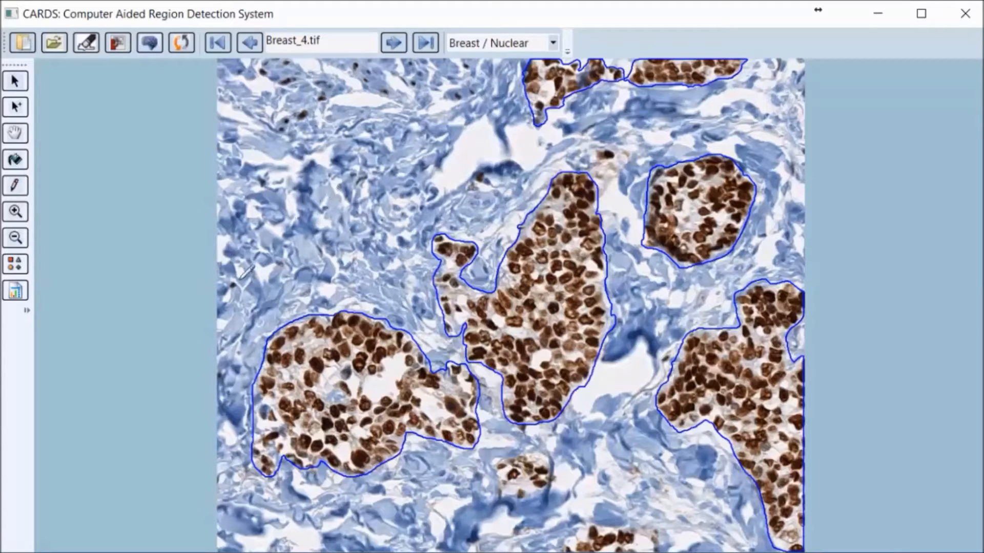
mouse_move(355, 499)
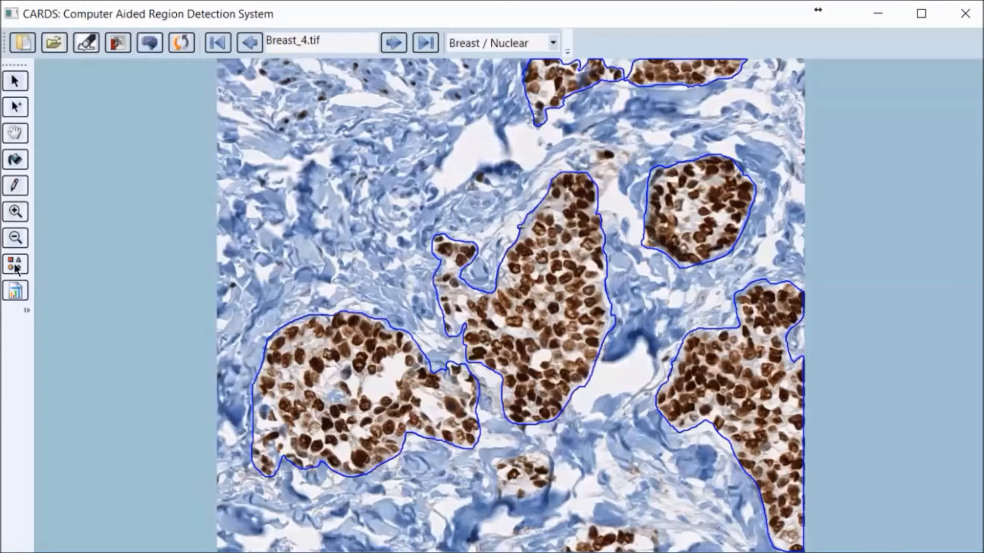
mouse_move(74, 297)
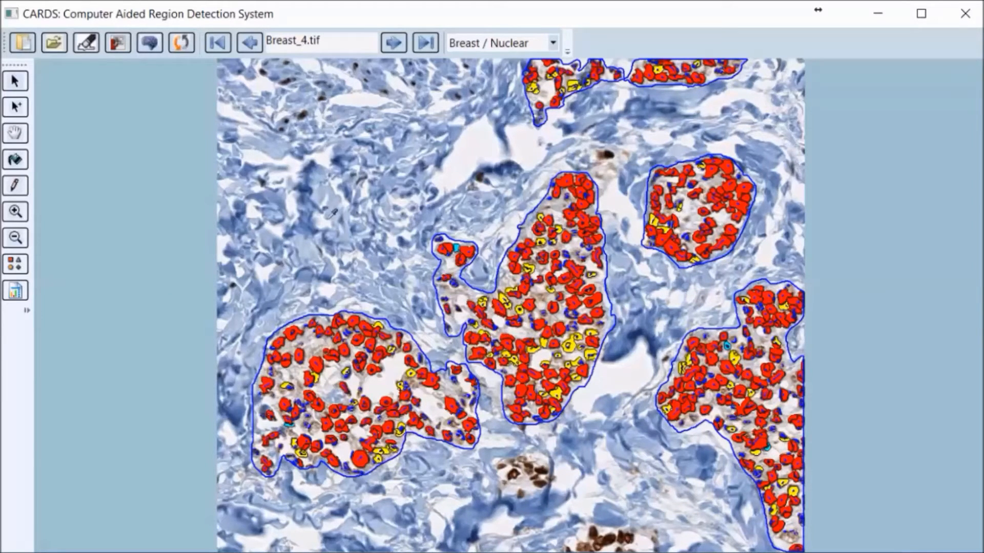
mouse_move(16, 290)
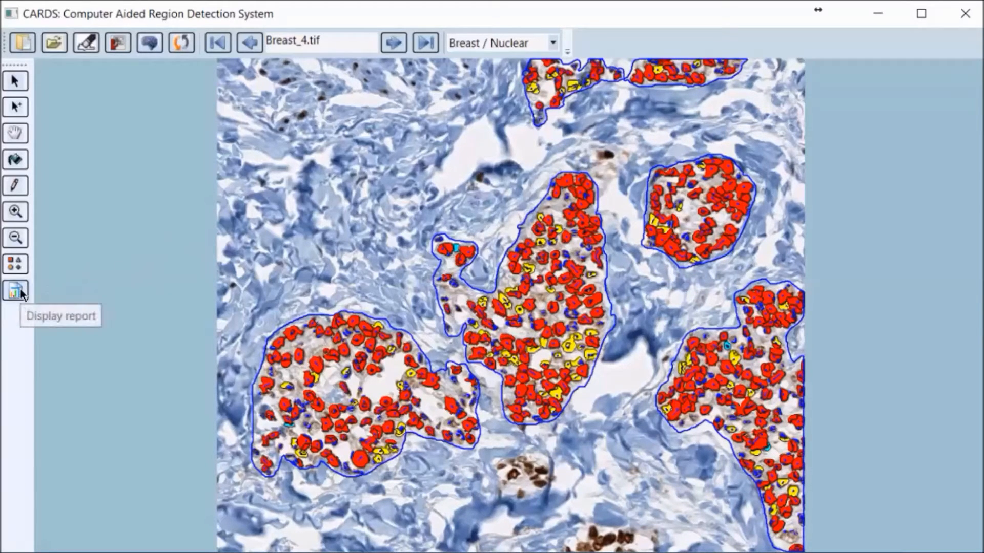
Show the report of detected, colour-coded cells inside the breast regions
click(14, 290)
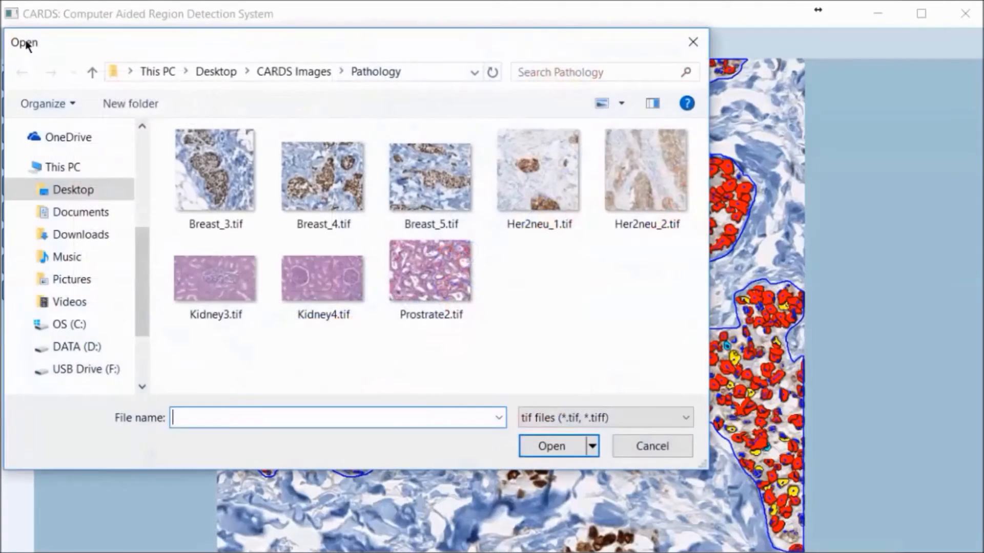
Load Kidney4.tif and choose Kidney Glomeruli so the left glomerulus is outlined
double_click(323, 278)
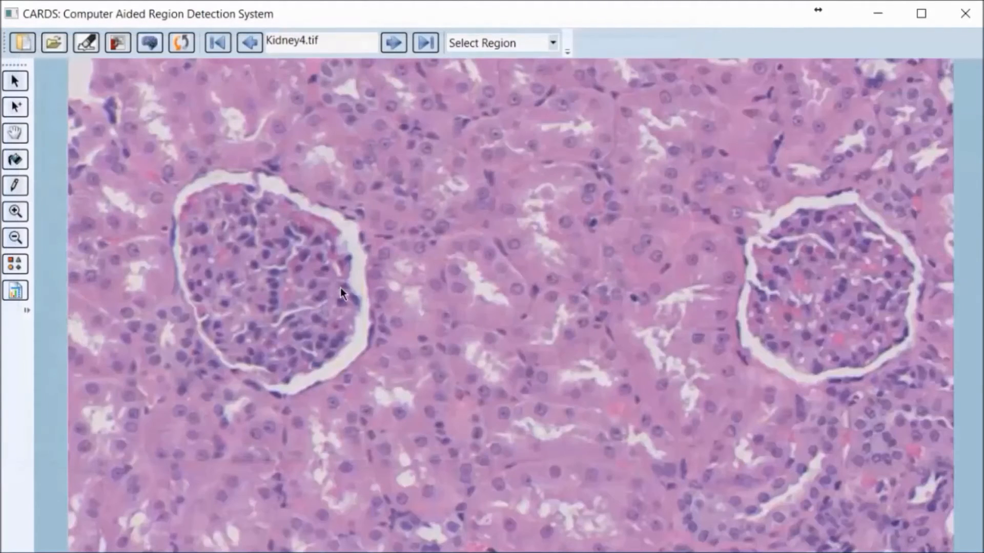
click(496, 43)
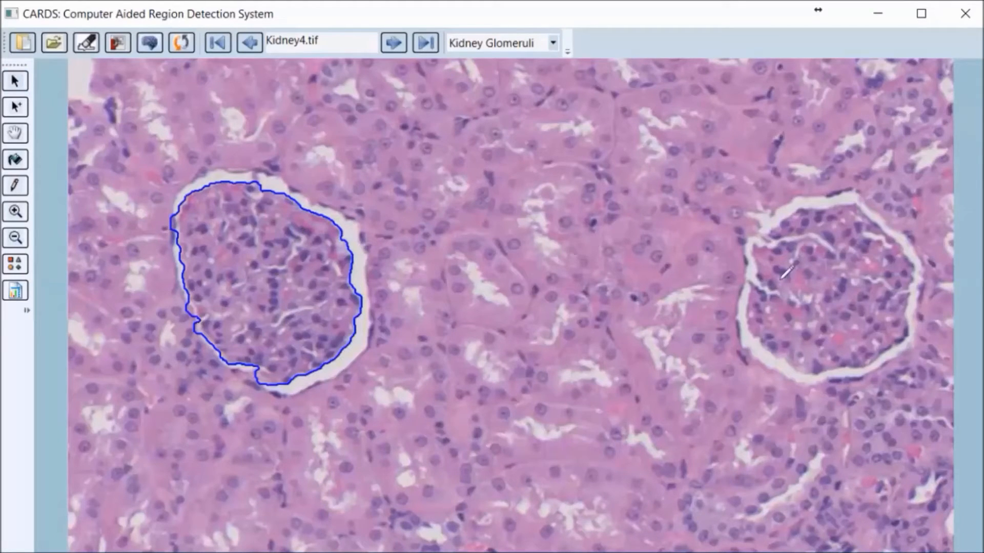
Outline the right glomerulus and mark the cells inside both glomeruli in red
click(15, 264)
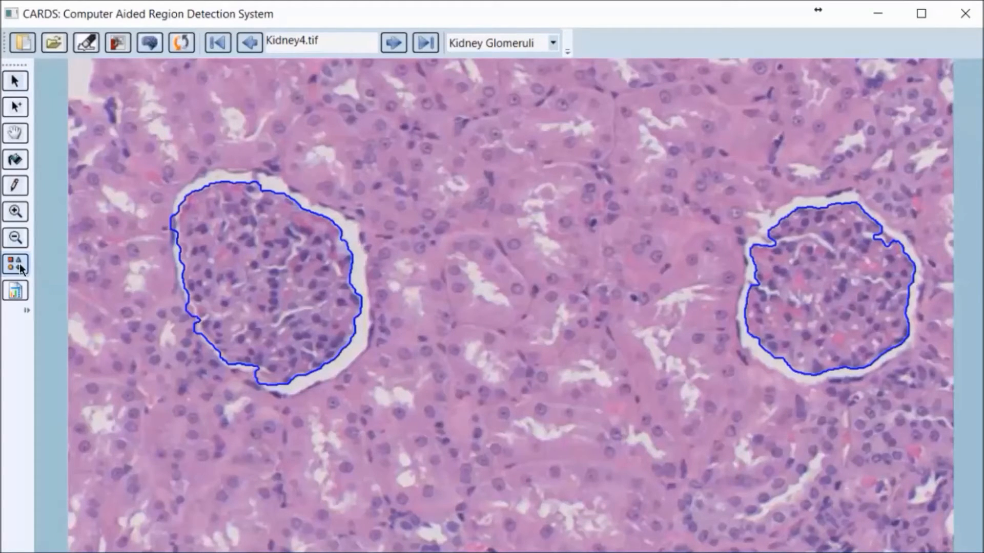
click(15, 264)
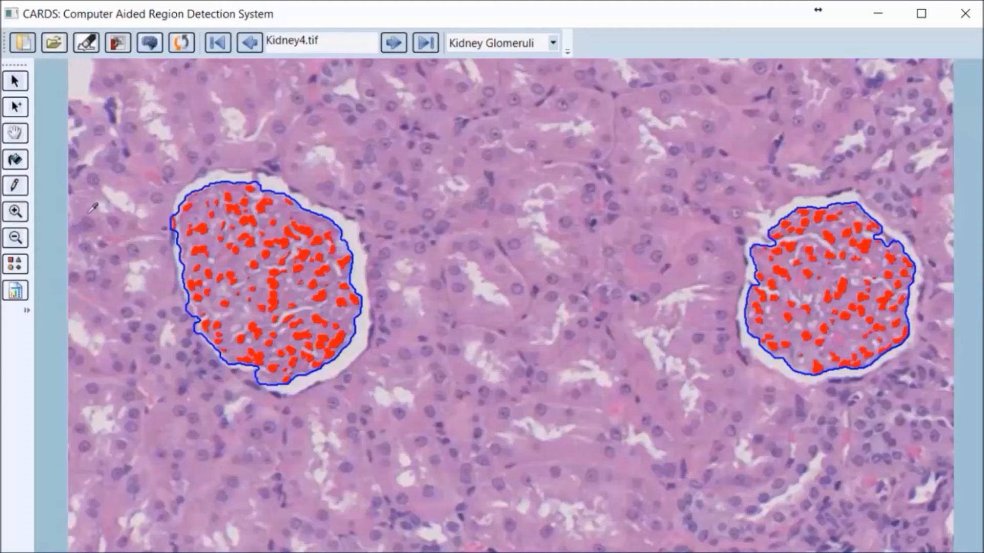
mouse_move(112, 178)
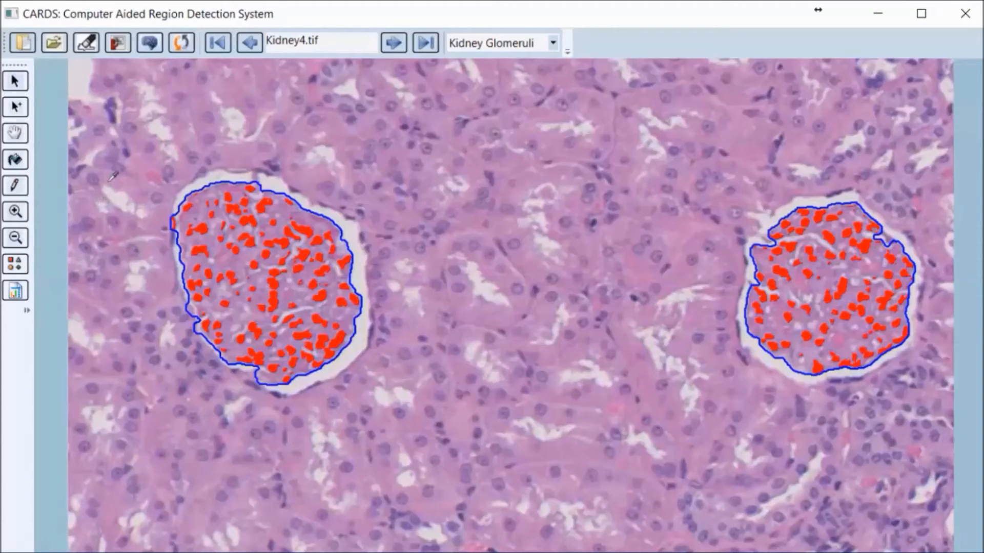
Load Prostrate2.tif and choose Prostate Lumen to outline the gland lumens
click(54, 42)
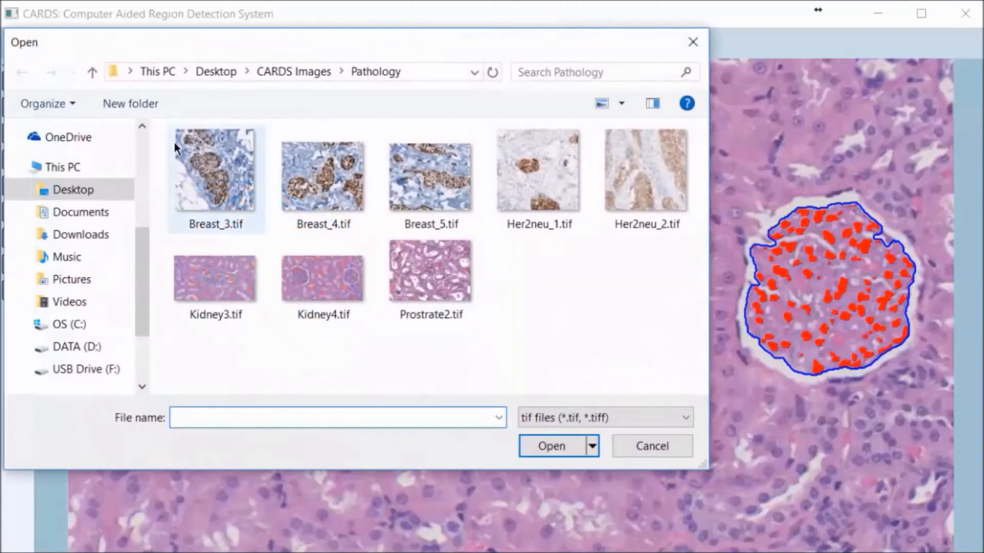
double_click(430, 278)
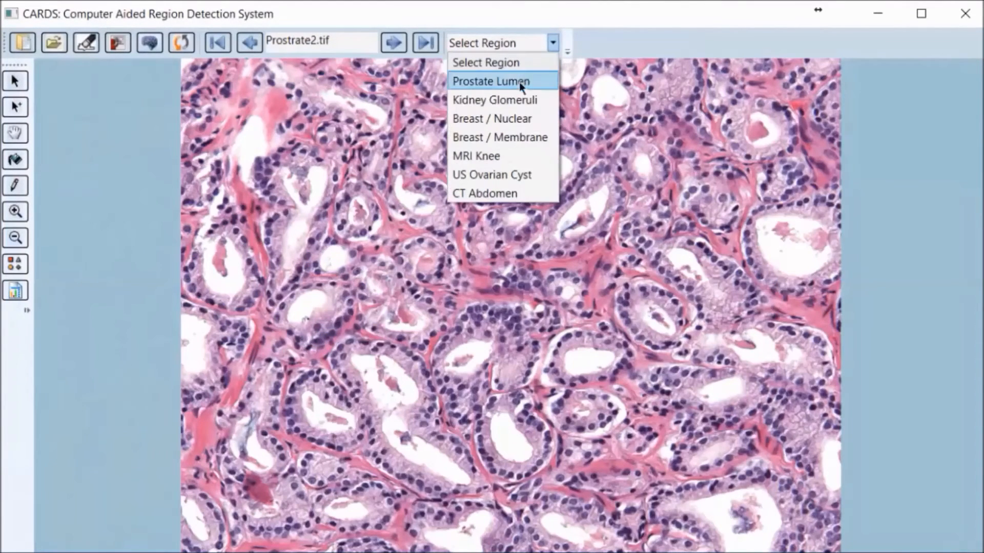
click(492, 81)
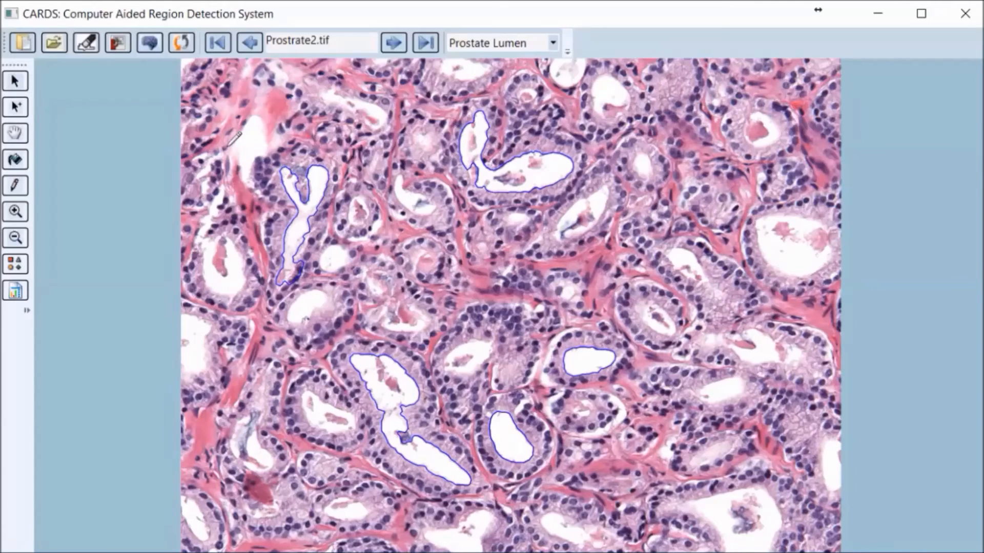
mouse_move(149, 43)
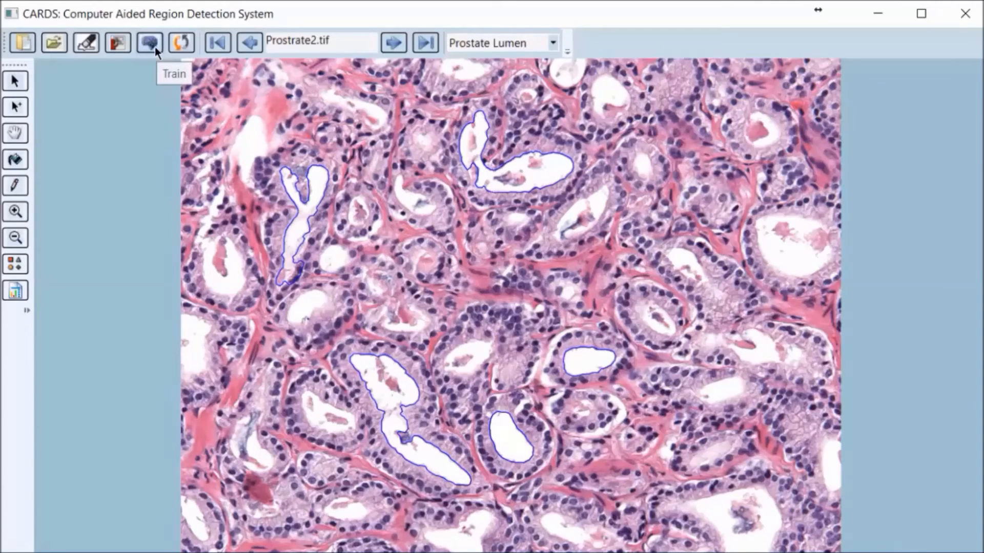
mouse_move(117, 43)
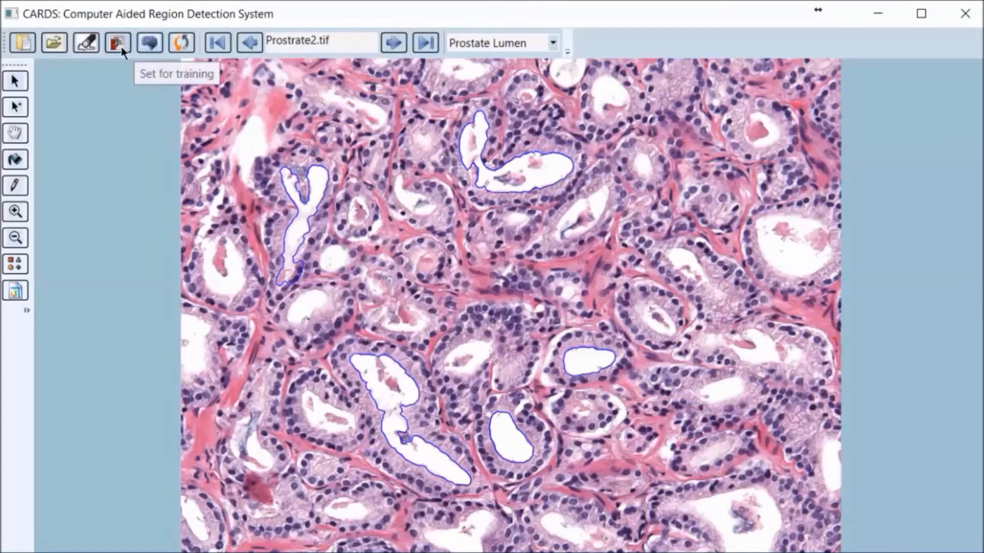